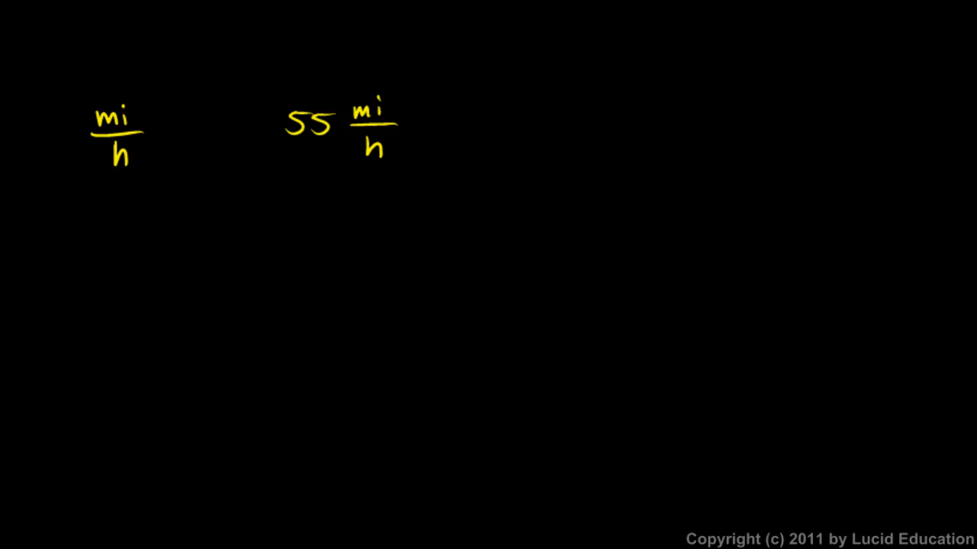
Step: Draw an arrow at the mi/h units and start a fresh page headed 'natural place'
{"action": "left_click_drag", "start_coordinate": [450, 85], "coordinate": [402, 110]}
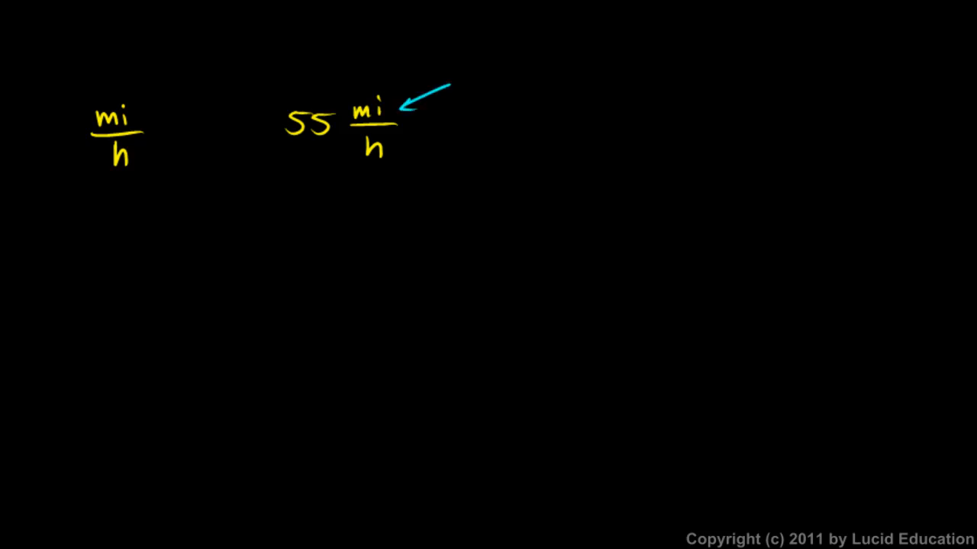
{"action": "type", "text": "dista"}
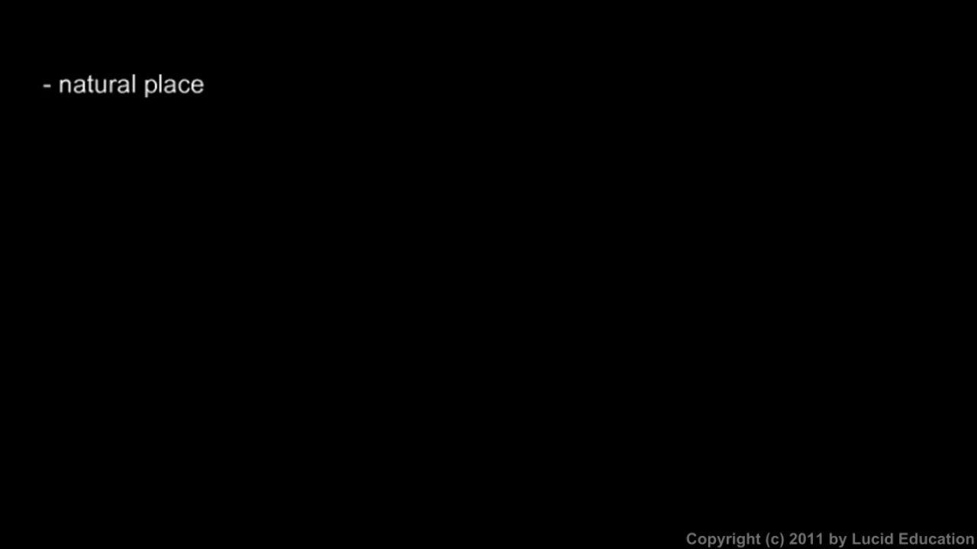
Step: Handwrite fire, air, water and earth beside '- natural place', then underline them
{"action": "type", "text": "earl"}
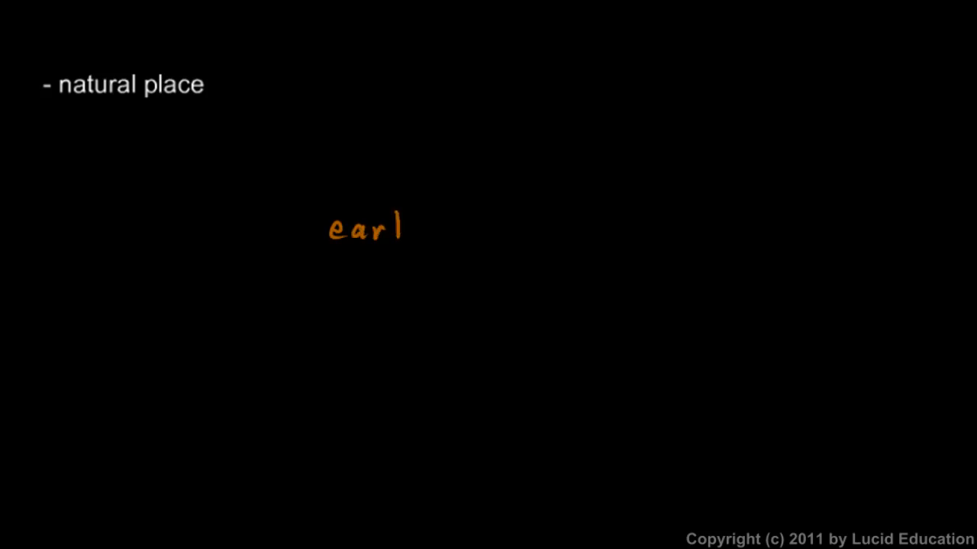
{"action": "type", "text": "th"}
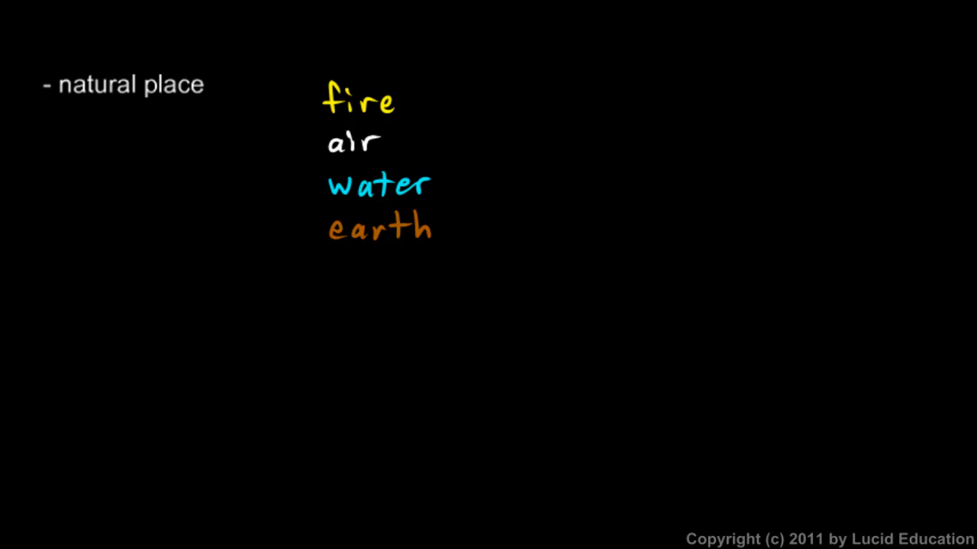
{"action": "left_click_drag", "start_coordinate": [580, 225], "coordinate": [782, 221]}
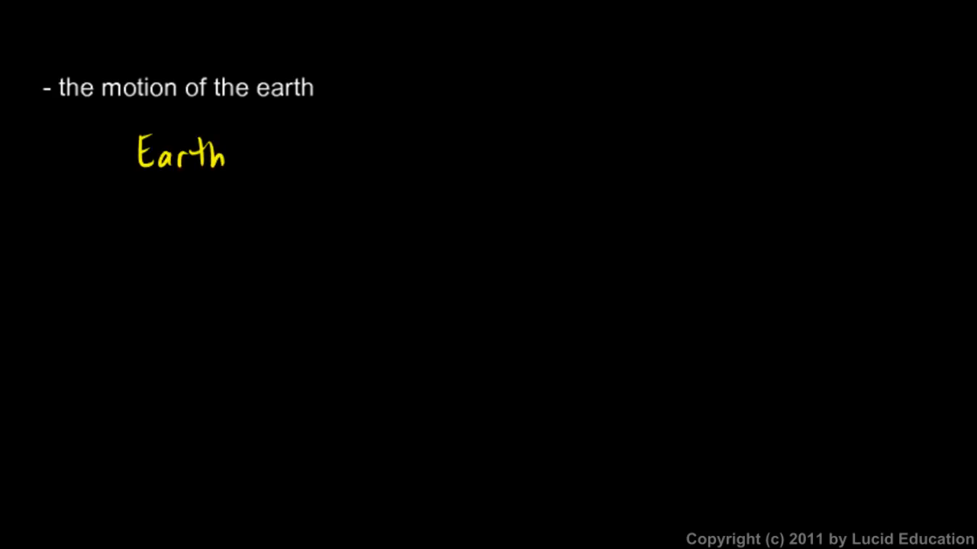
Step: Handwrite 'Earth doe' in yellow below the motion of the earth heading
{"action": "type", "text": "doe"}
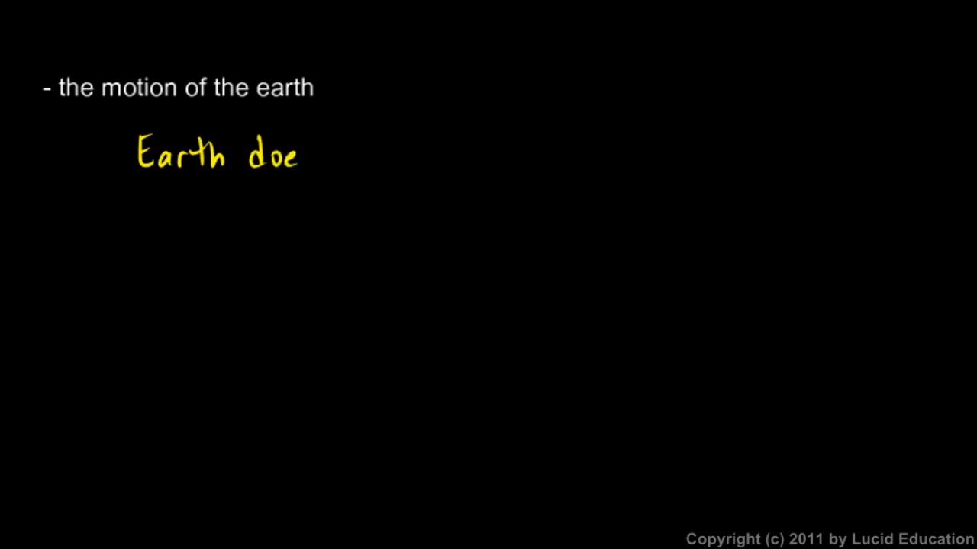